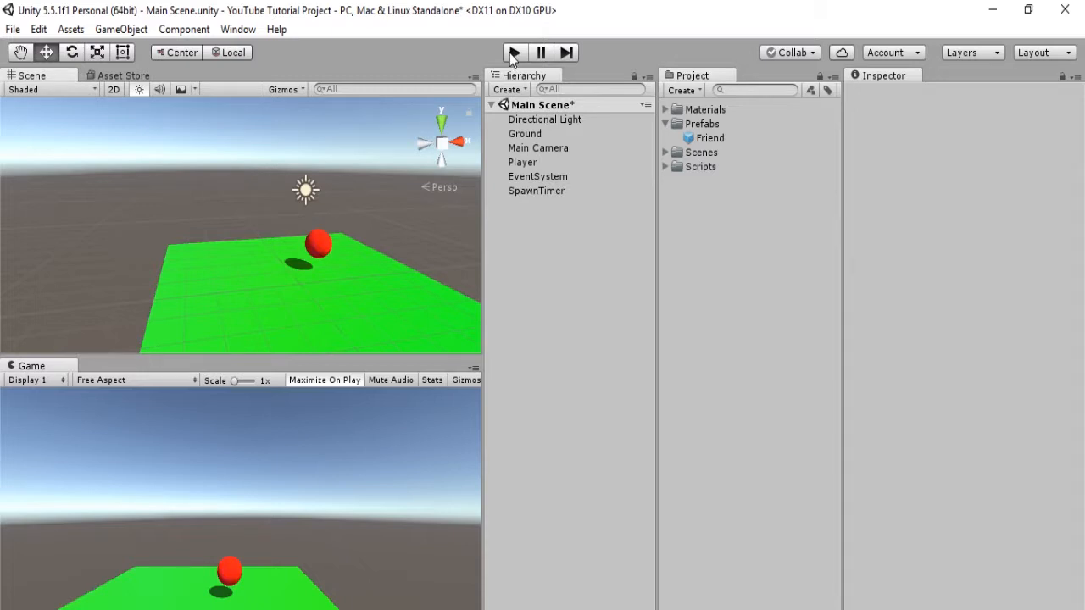
Step: Preview ball spawning in play mode, then stop and deactivate the SpawnTimer object
{"action": "left_click", "coordinate": [513, 52]}
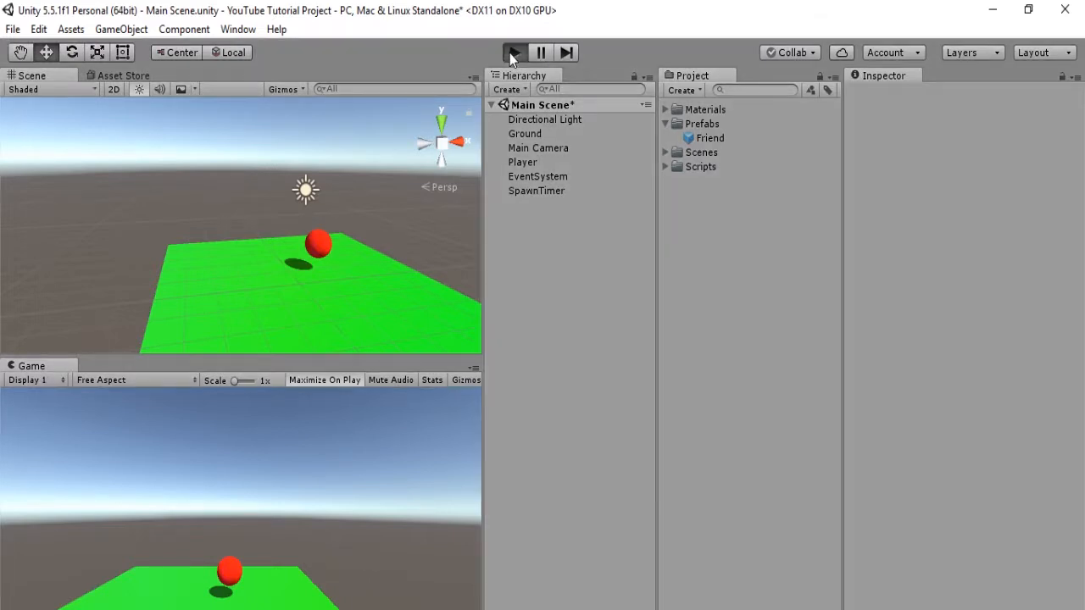
{"action": "left_click", "coordinate": [513, 52]}
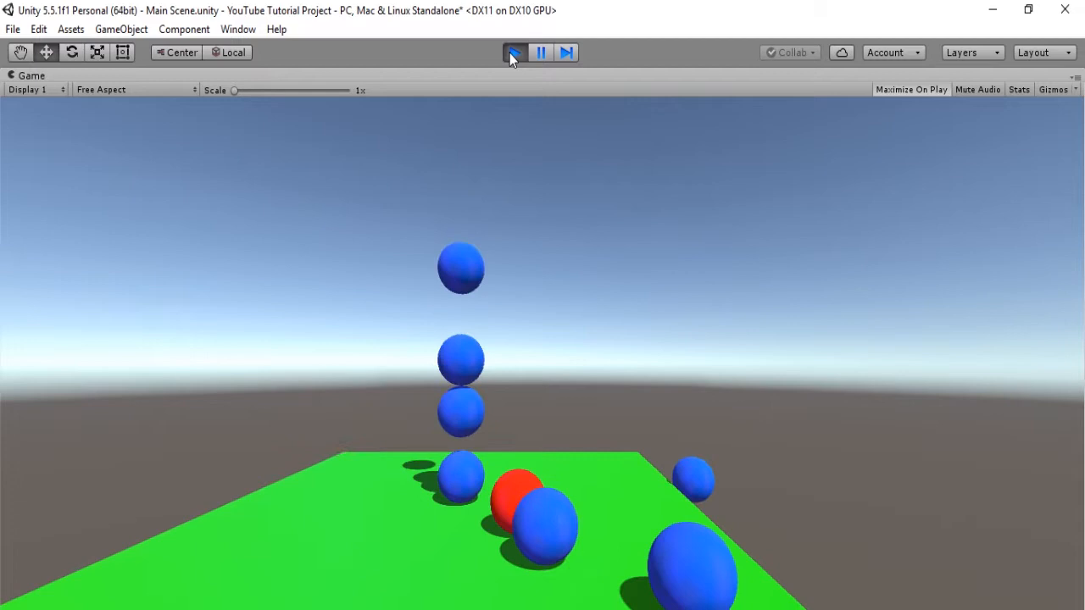
{"action": "left_click", "coordinate": [515, 53]}
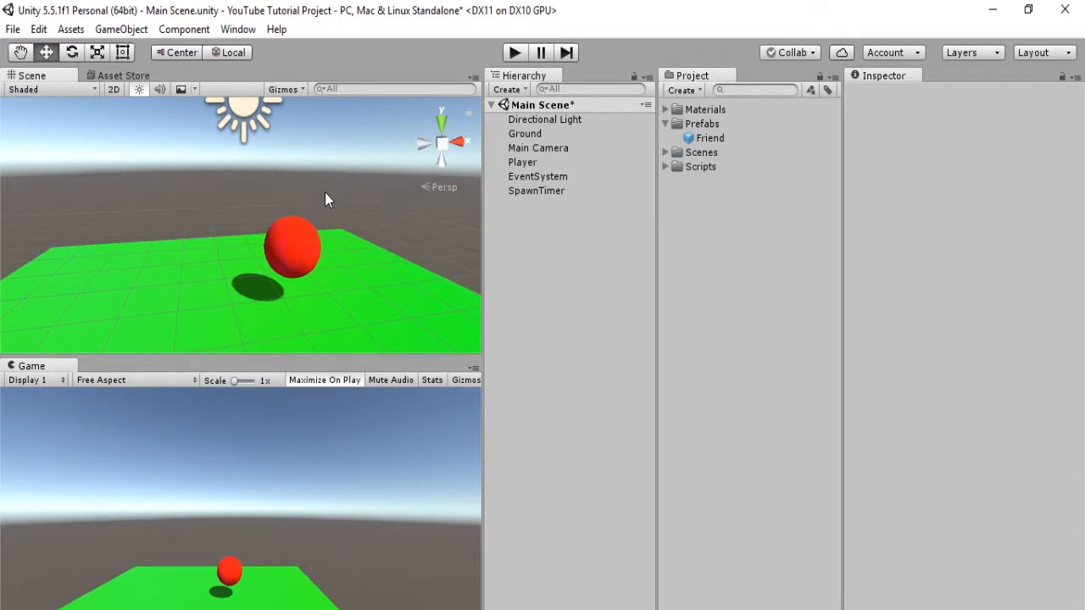
{"action": "mouse_move", "coordinate": [546, 191]}
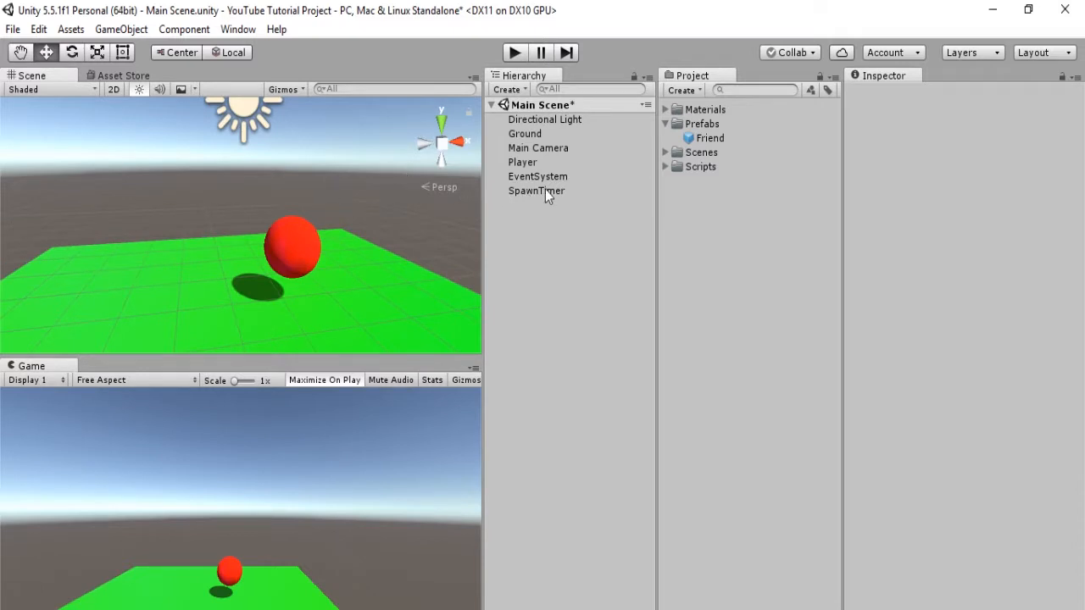
{"action": "left_click", "coordinate": [536, 191]}
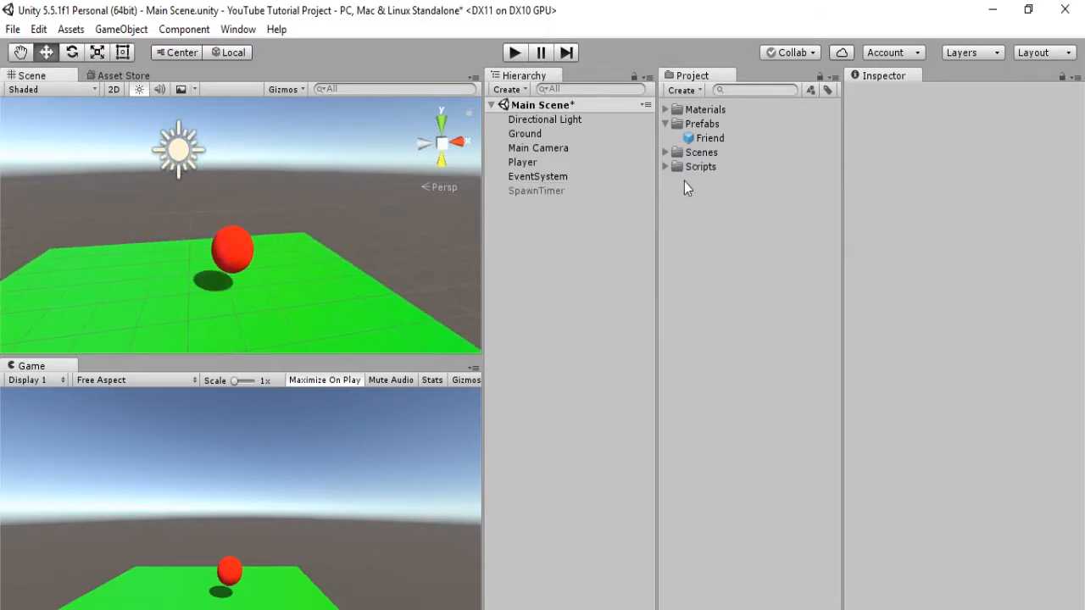
{"action": "left_click", "coordinate": [684, 89]}
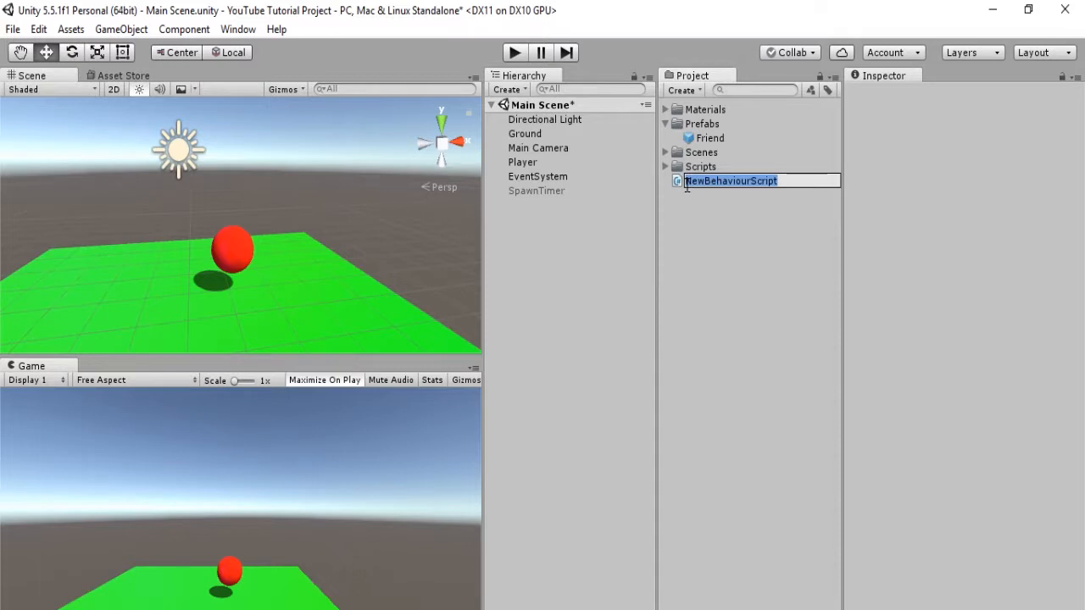
Step: Name the new script spawntimer2, compare it with spawntimer, and open it in MonoDevelop
{"action": "type", "text": "Spa"}
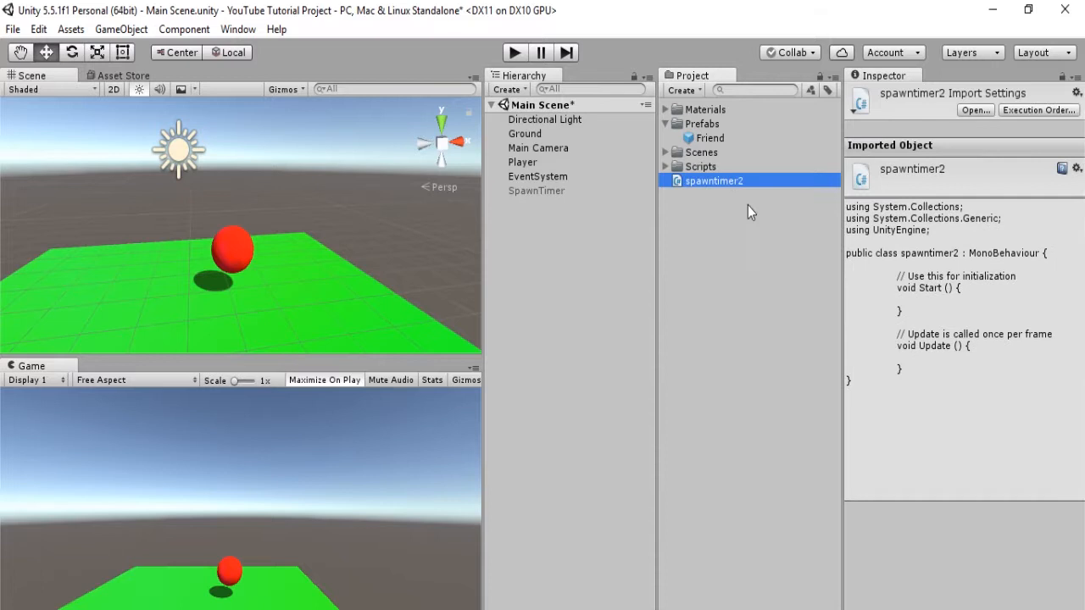
{"action": "left_click", "coordinate": [666, 166]}
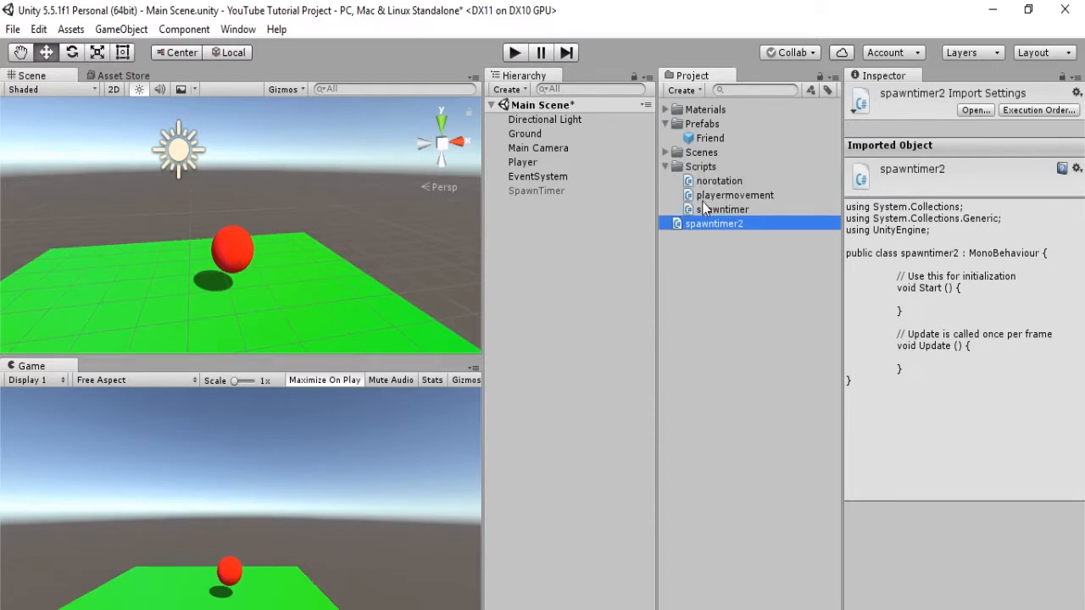
{"action": "left_click", "coordinate": [722, 209]}
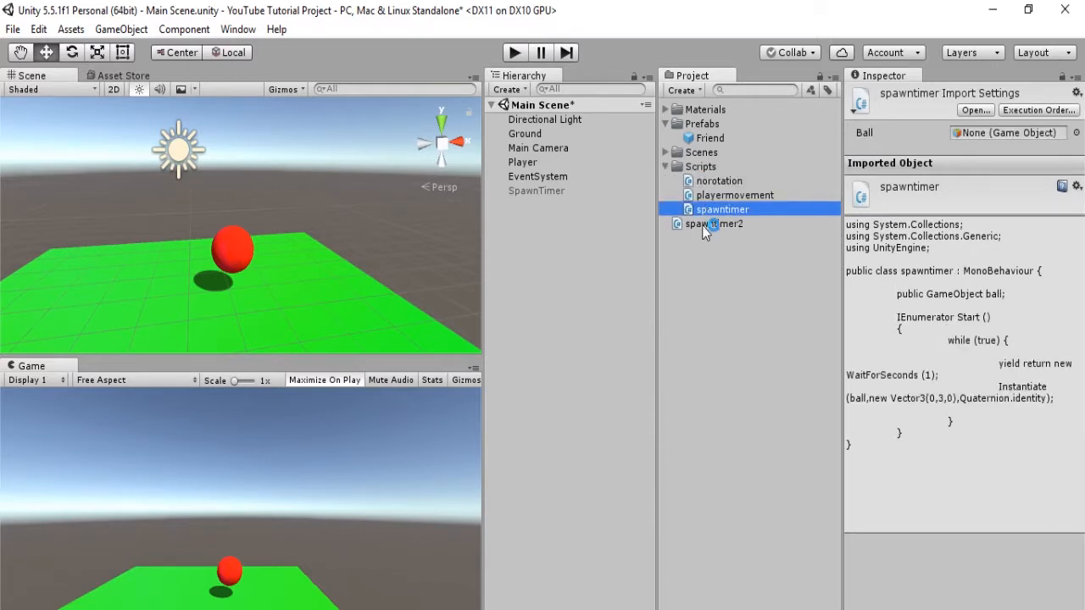
{"action": "left_click", "coordinate": [713, 223]}
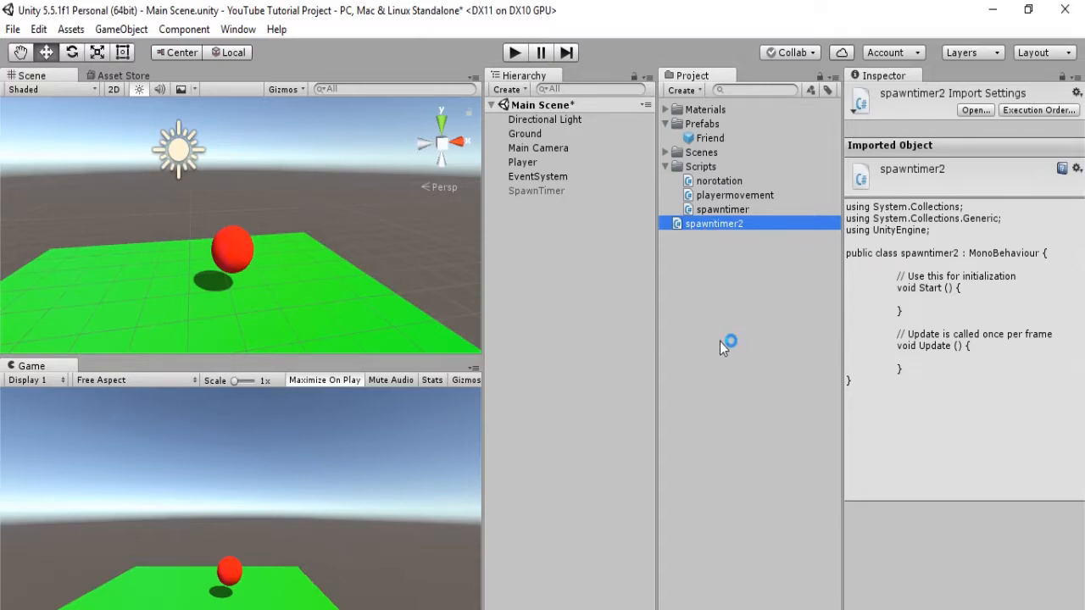
{"action": "double_click", "coordinate": [714, 223]}
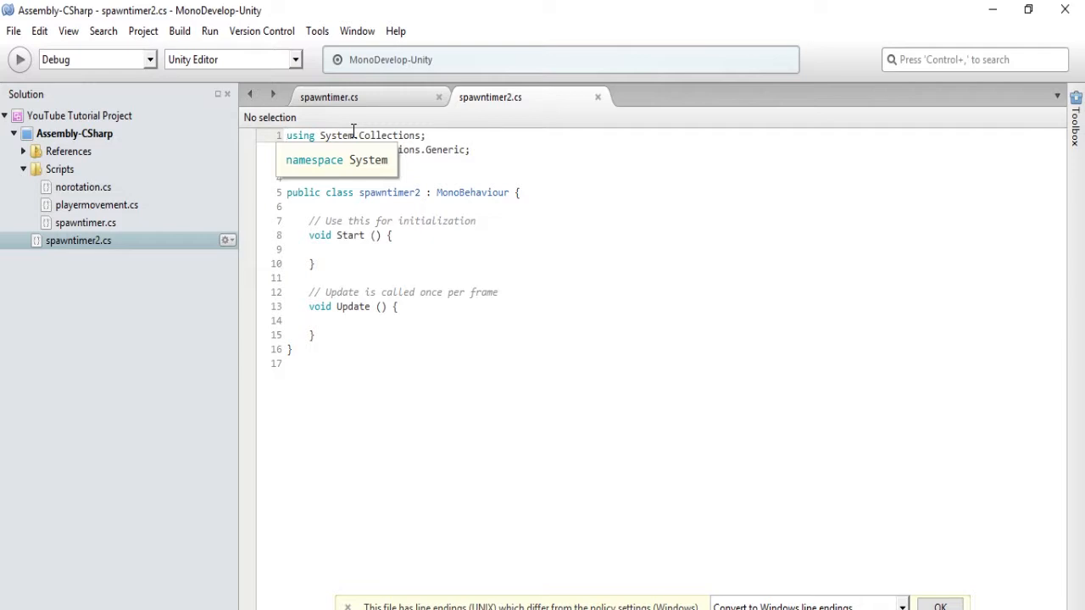
Step: Add InvokeRepeating("spawn", 3, 1) inside spawntimer2's Start() method
{"action": "left_click", "coordinate": [287, 135]}
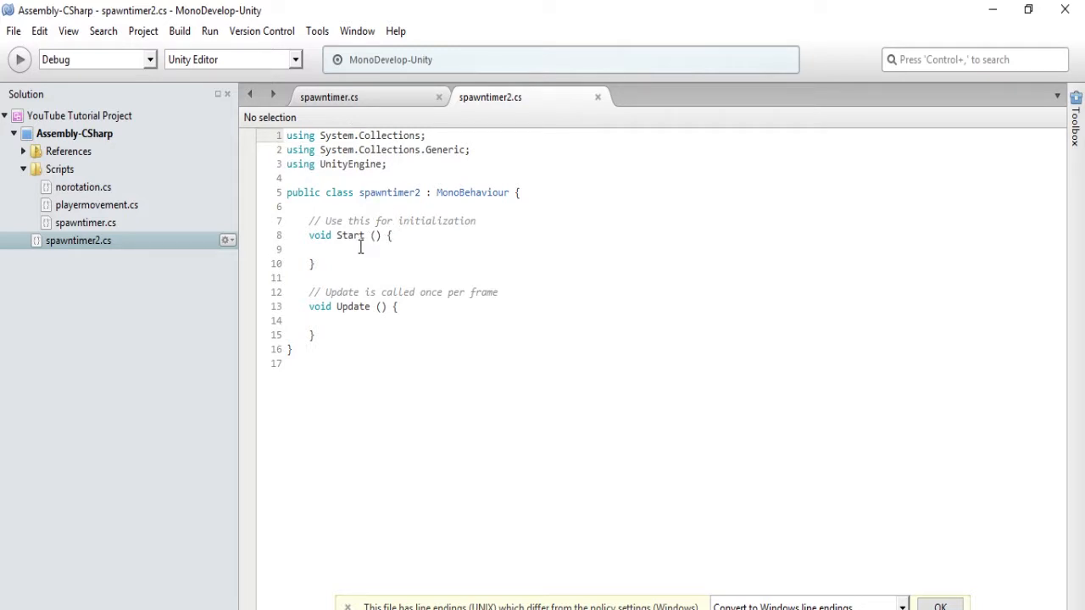
{"action": "left_click", "coordinate": [339, 249]}
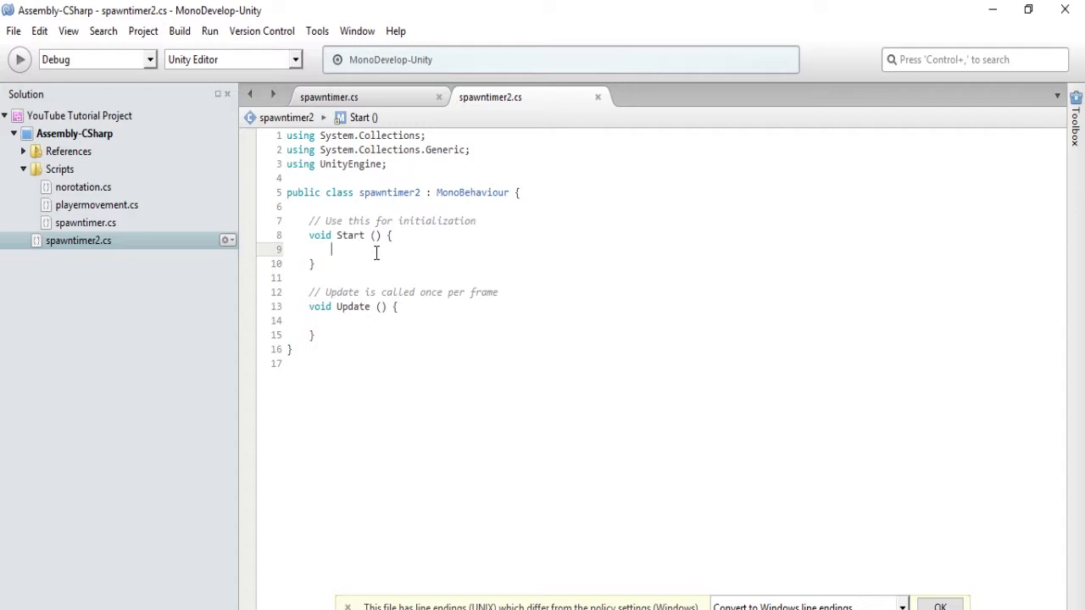
{"action": "key", "text": "enter"}
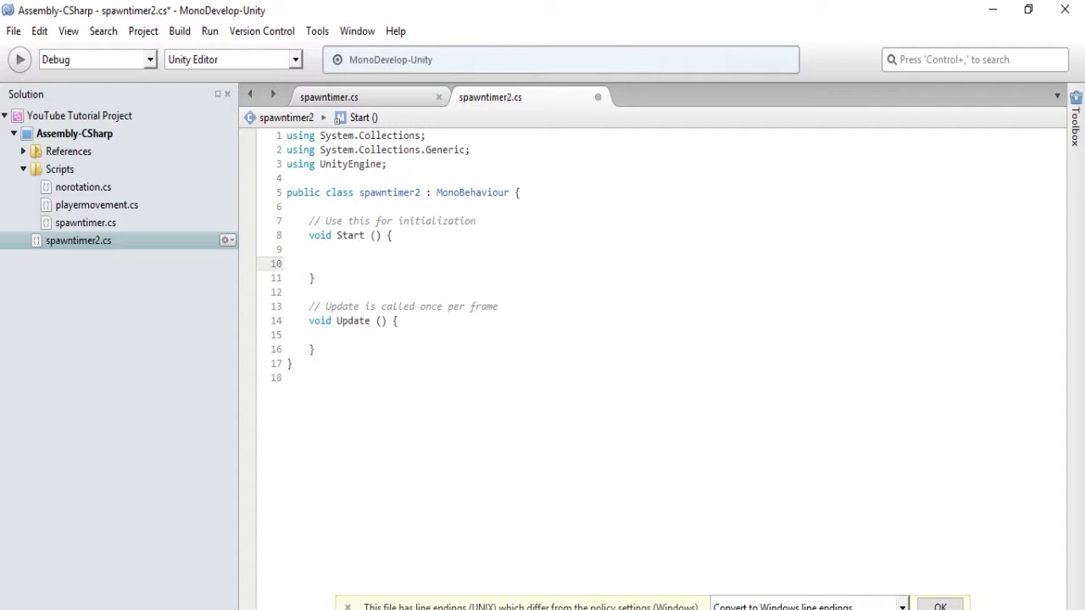
{"action": "type", "text": "InvokeRepeating"}
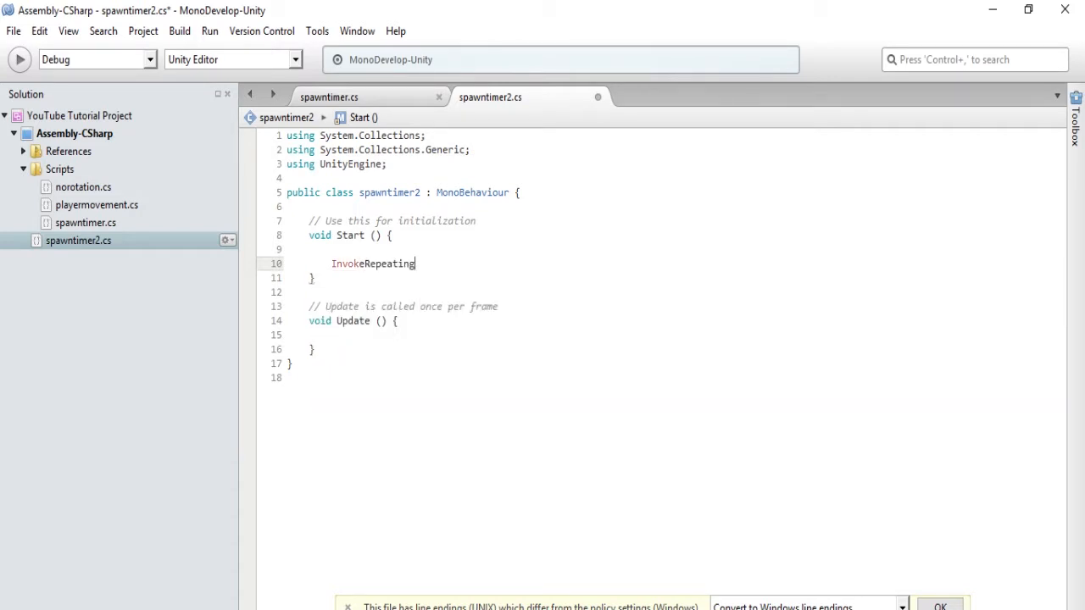
{"action": "type", "text": "("}
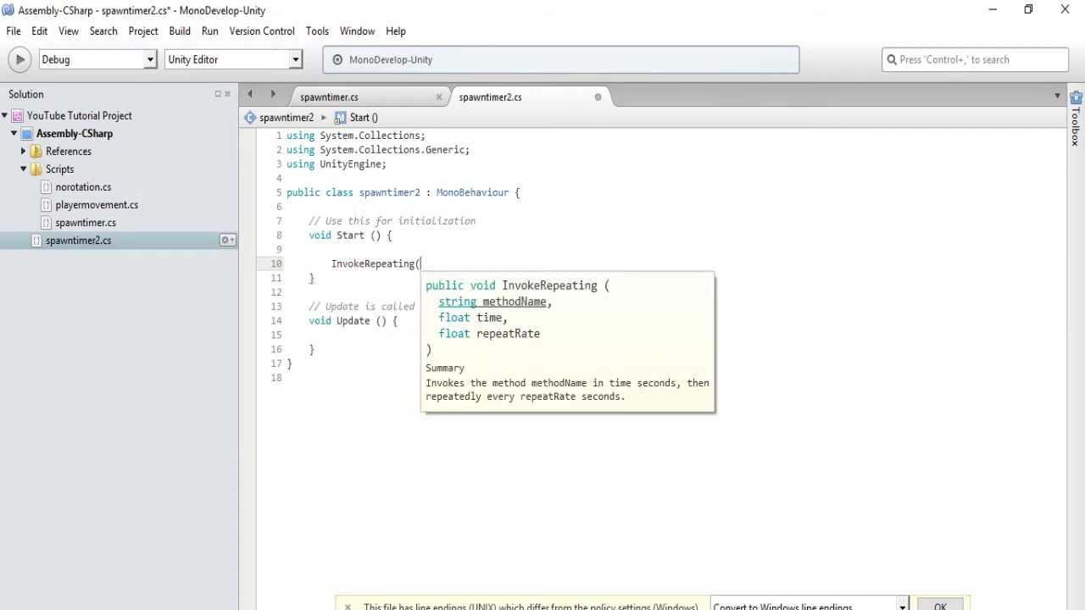
{"action": "type", "text": "\""}
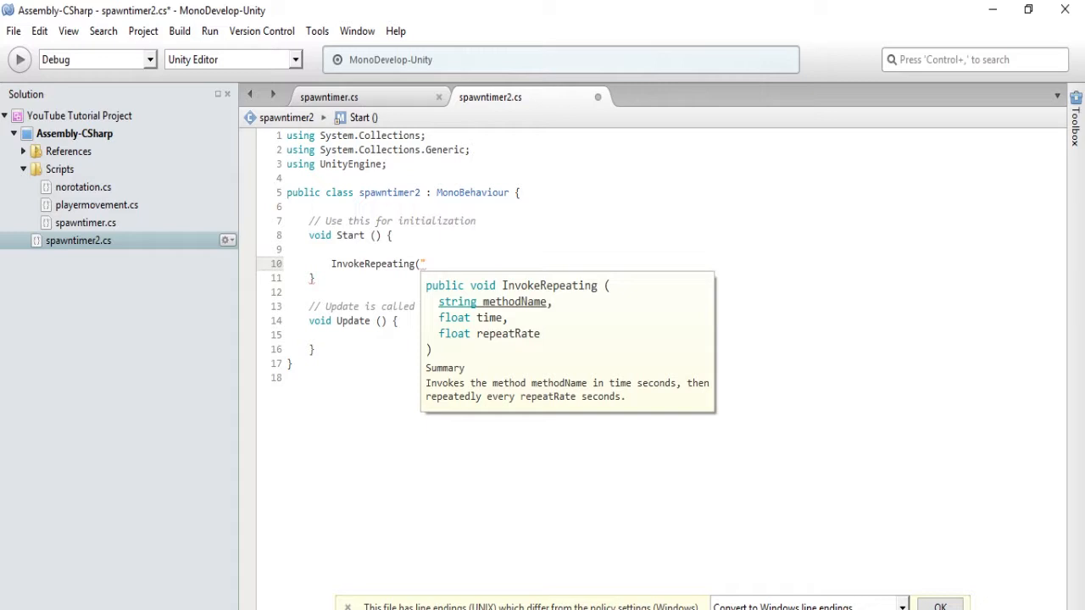
{"action": "type", "text": "spawn"}
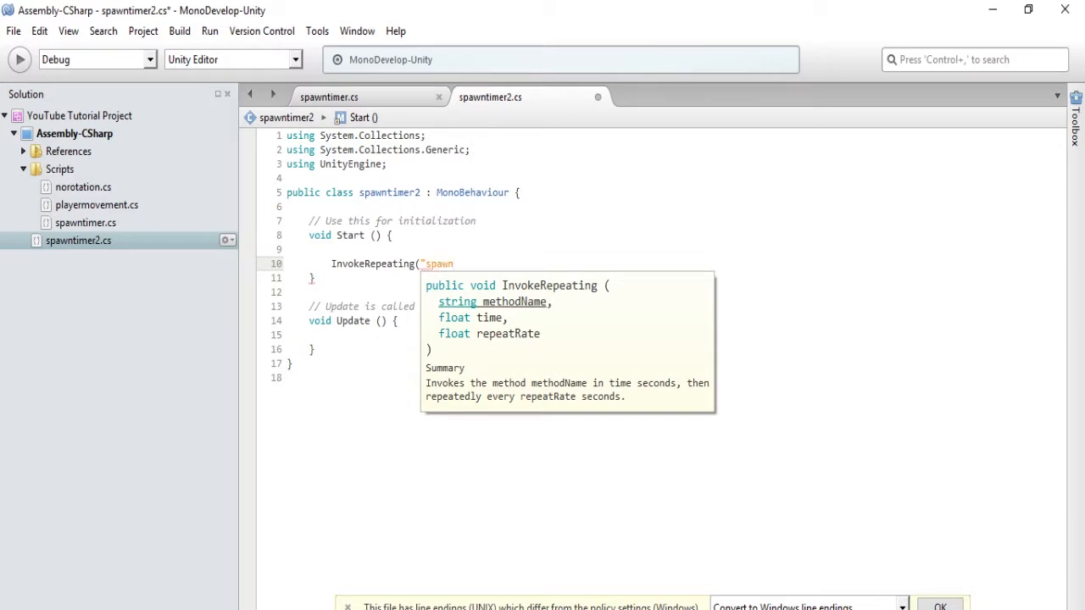
{"action": "type", "text": "\")"}
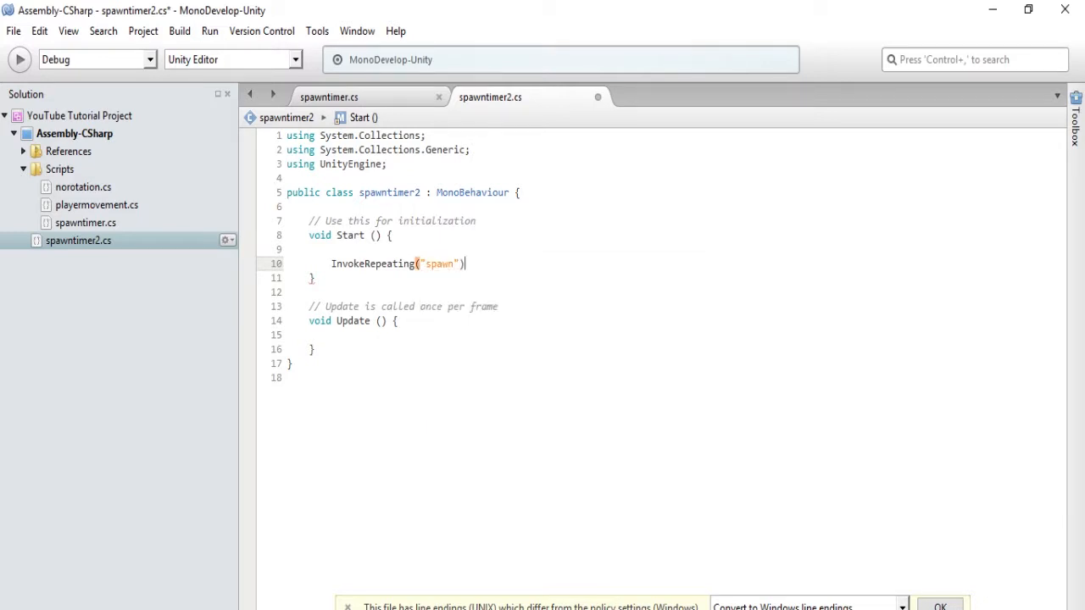
{"action": "key", "text": "Backspace"}
{"action": "type", "text": ","}
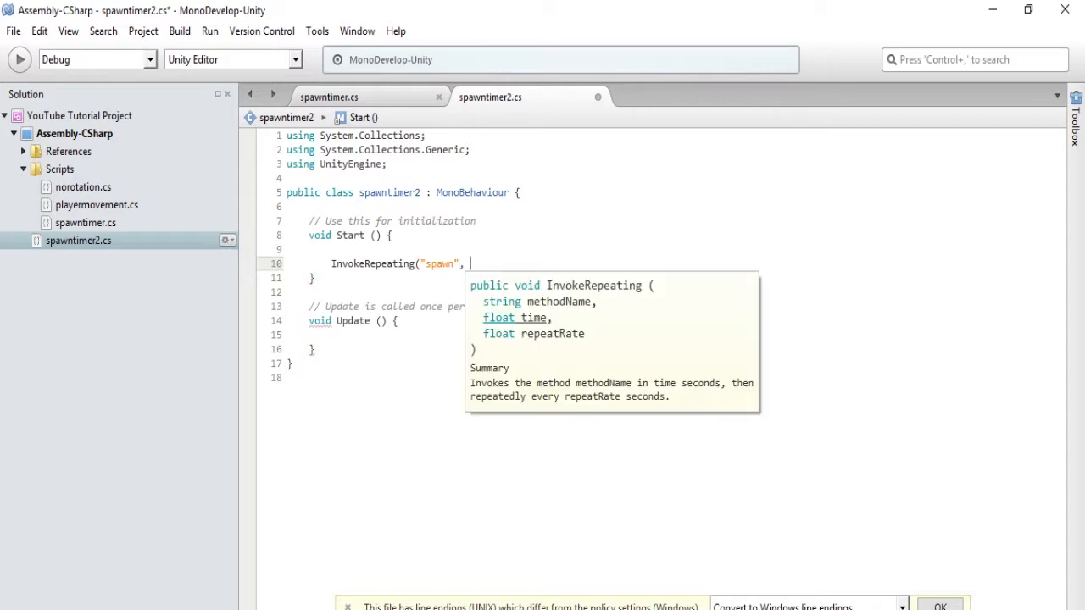
{"action": "type", "text": "3,"}
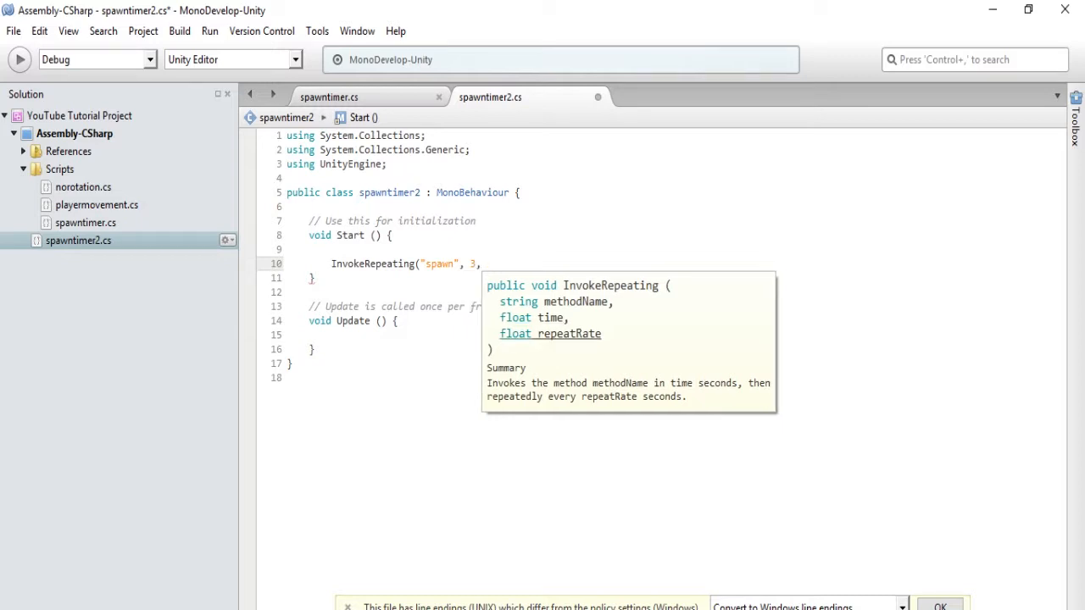
{"action": "type", "text": "1);"}
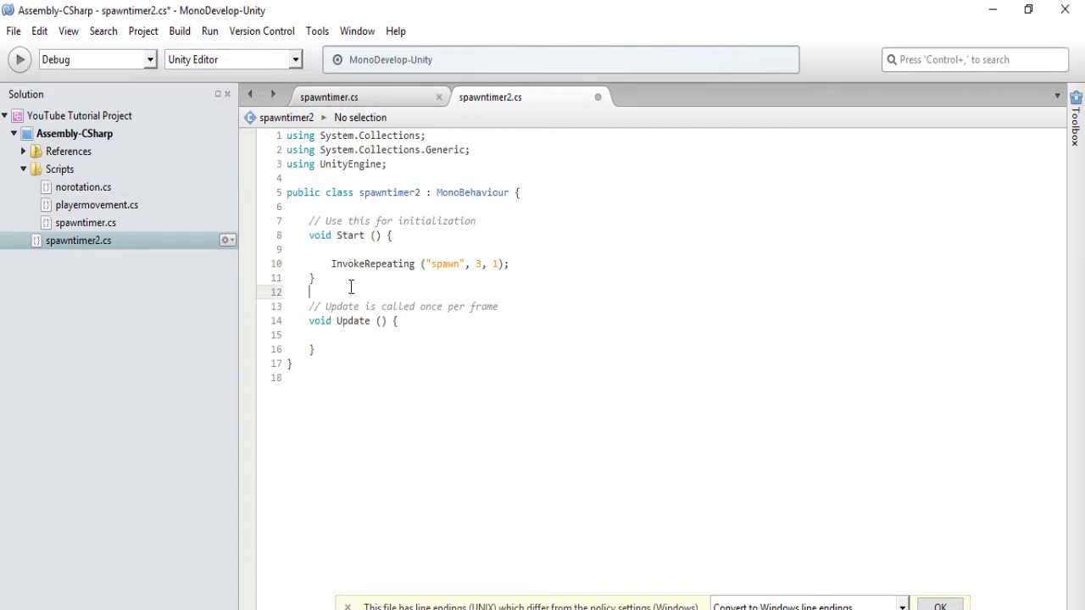
Step: Declare an empty void spawn() method in spawntimer2, then view the original spawntimer.cs
{"action": "type", "text": "void spawn("}
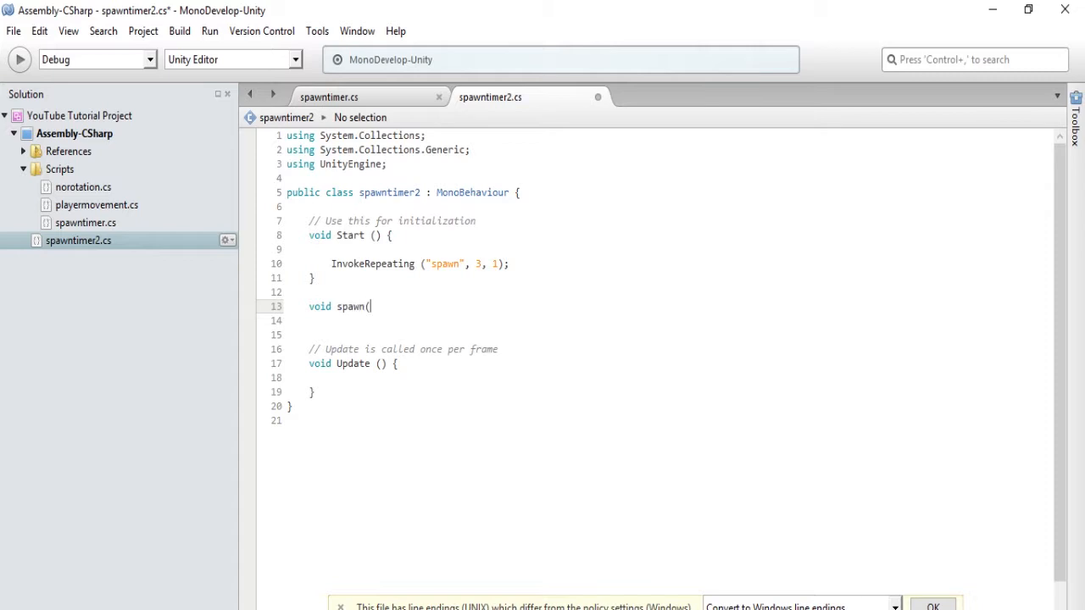
{"action": "type", "text": "){"}
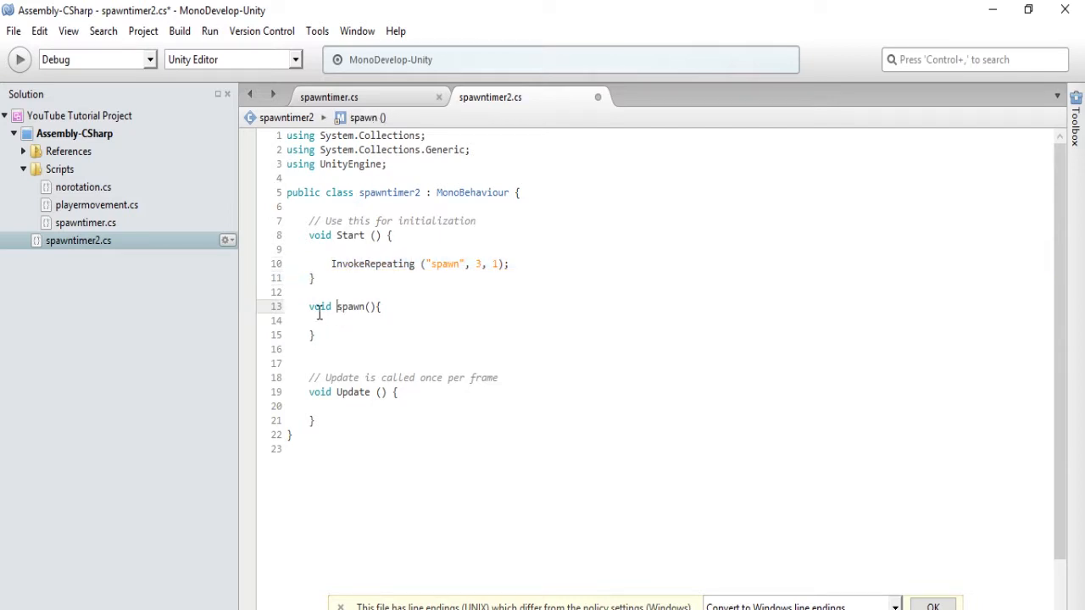
{"action": "left_click", "coordinate": [382, 292]}
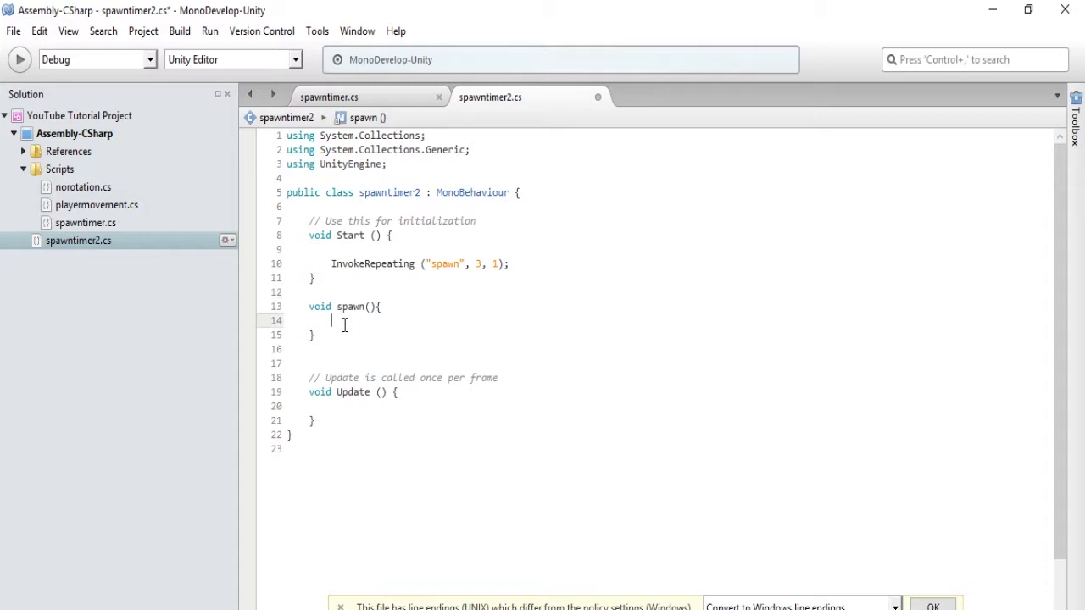
{"action": "left_click", "coordinate": [329, 97]}
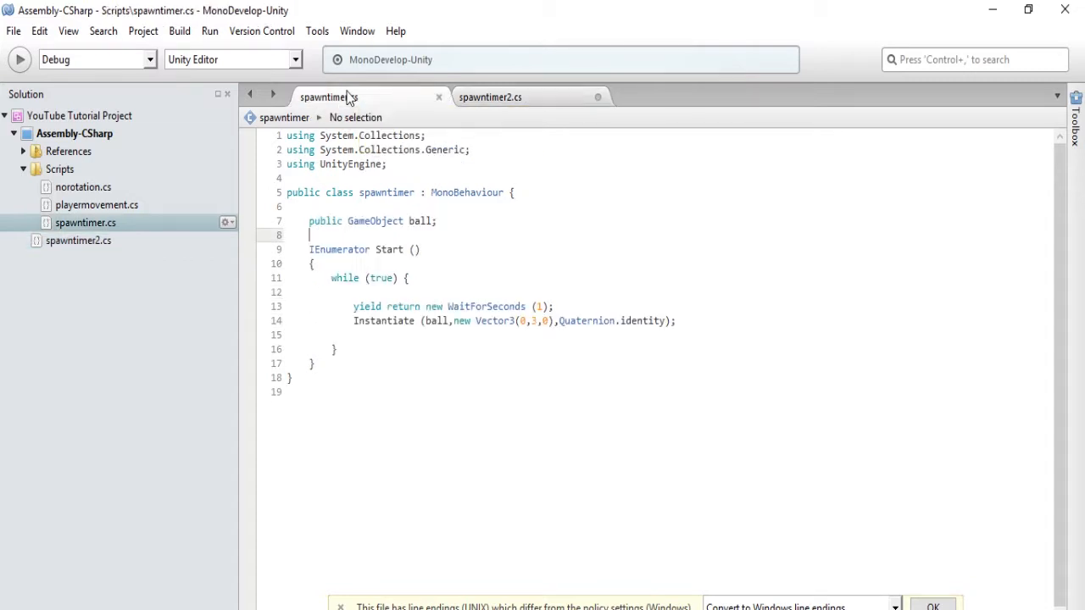
{"action": "mouse_move", "coordinate": [350, 320]}
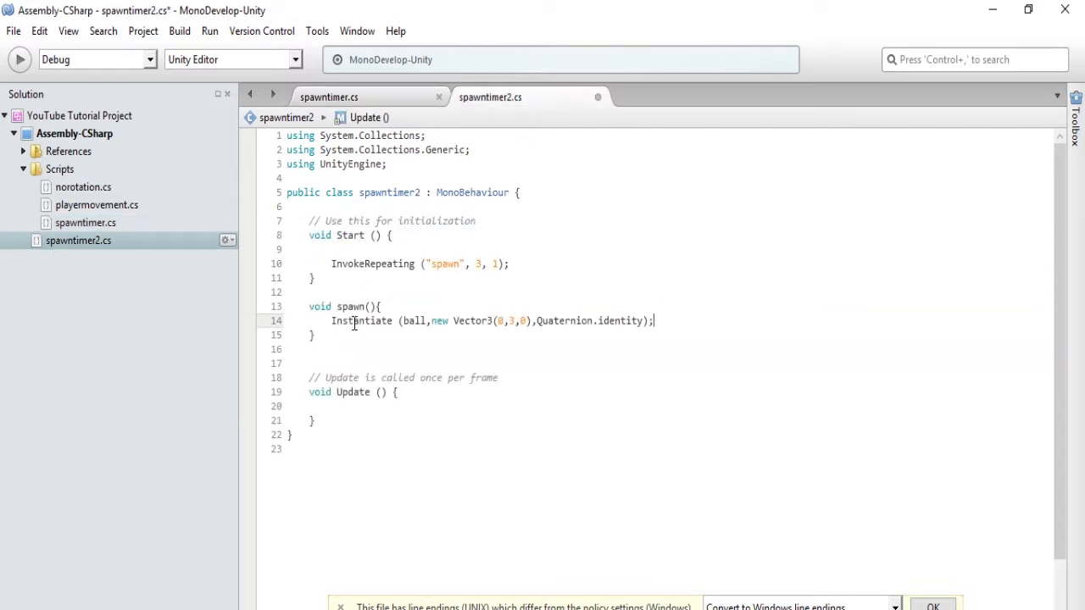
{"action": "mouse_move", "coordinate": [329, 97]}
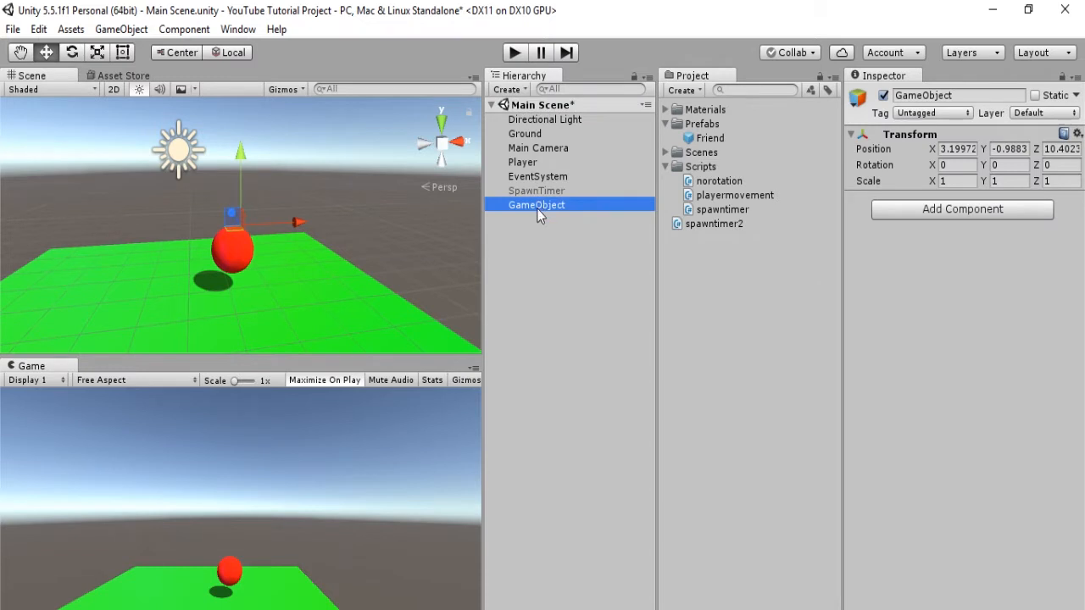
Step: Rename the empty object to SpawnTimer2 and attach the spawntimer2 script to it
{"action": "type", "text": "Sw"}
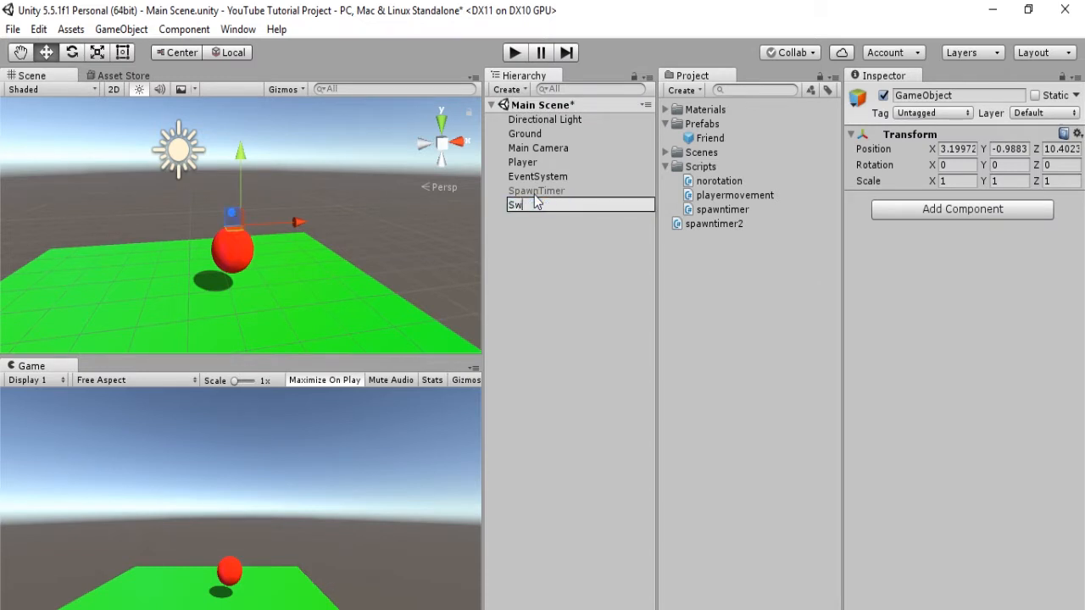
{"action": "type", "text": "pawnTimer2"}
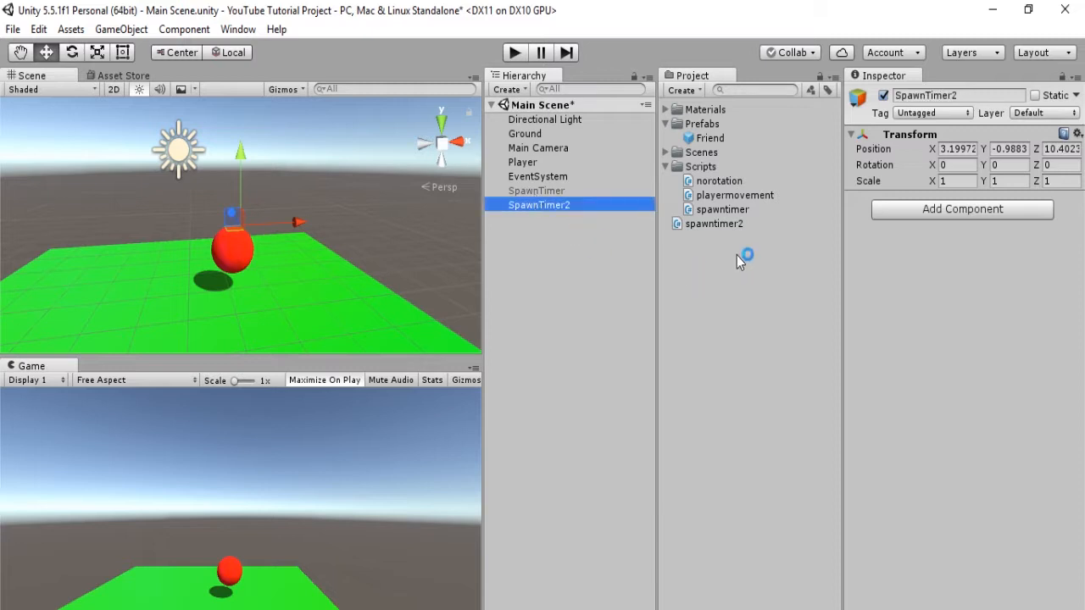
{"action": "left_click", "coordinate": [713, 222]}
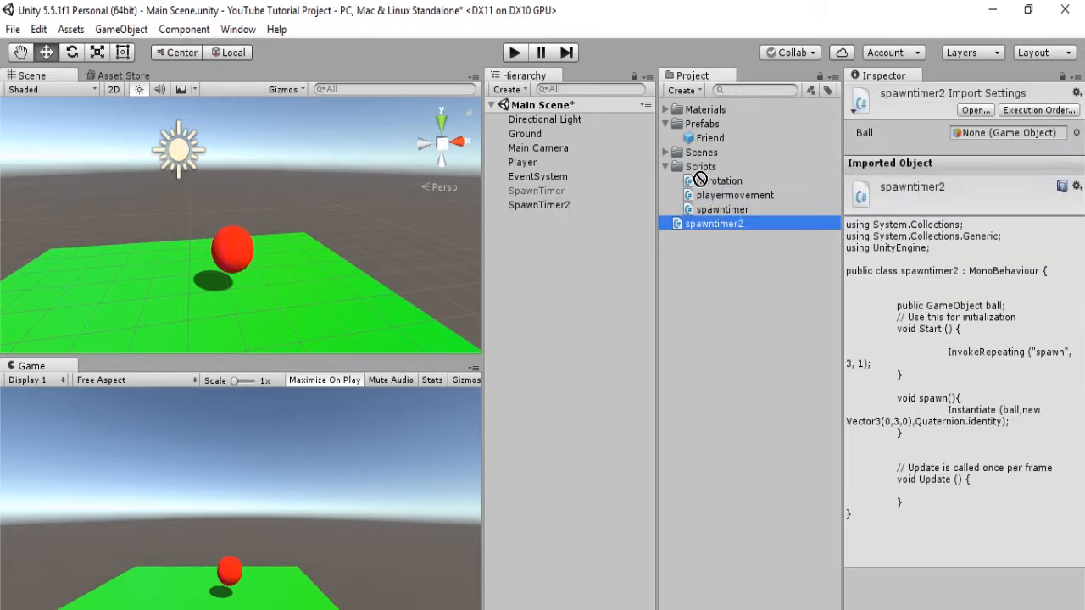
{"action": "left_click", "coordinate": [701, 166]}
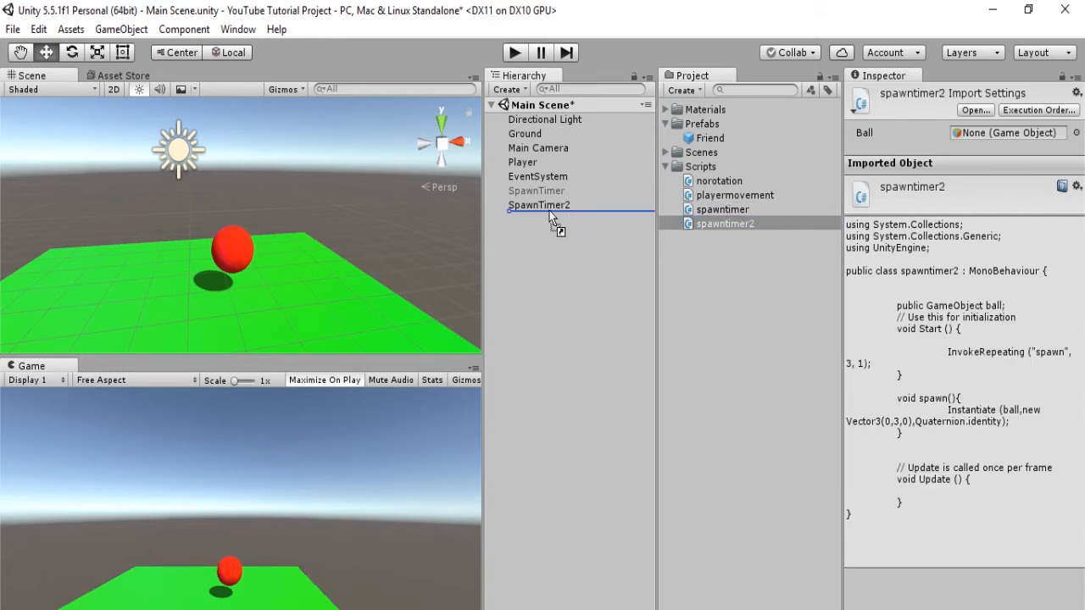
{"action": "left_click", "coordinate": [539, 204]}
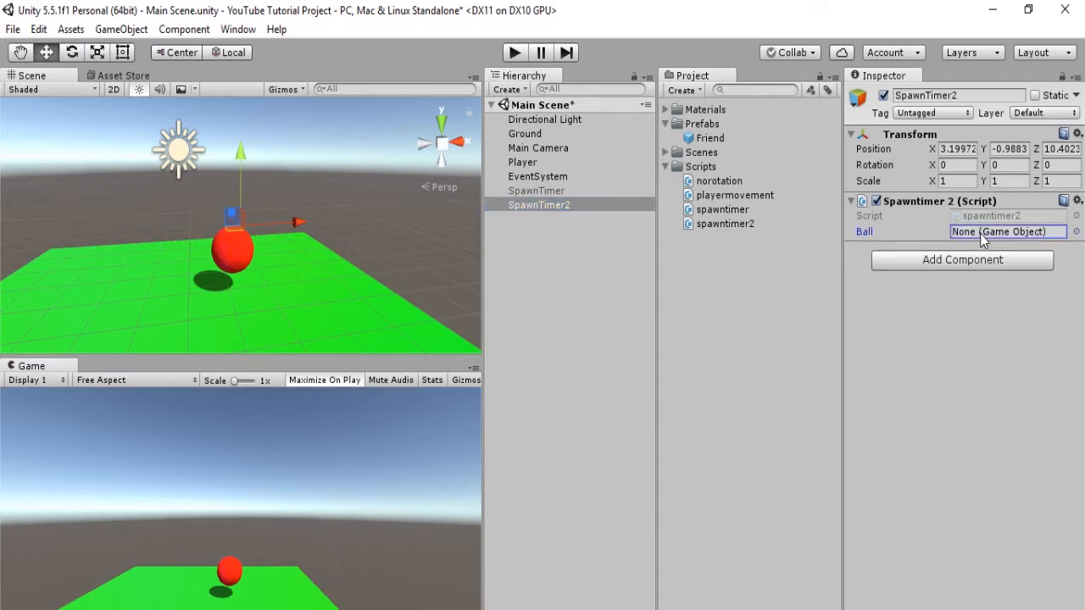
Step: Set SpawnTimer2's Ball field to the Friend prefab and enter play mode
{"action": "left_click", "coordinate": [709, 137]}
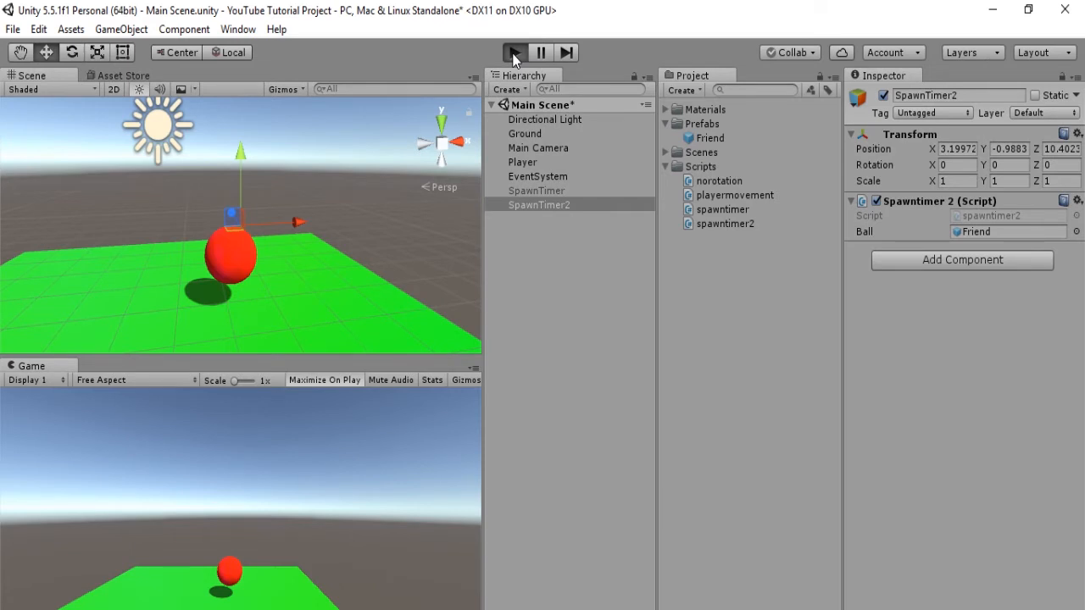
{"action": "left_click", "coordinate": [513, 52]}
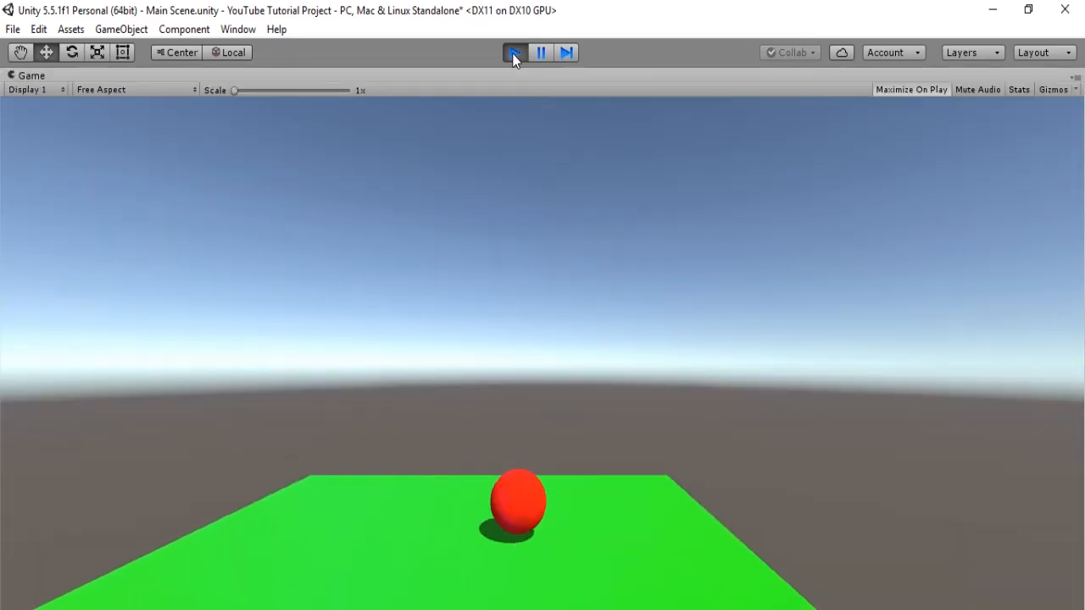